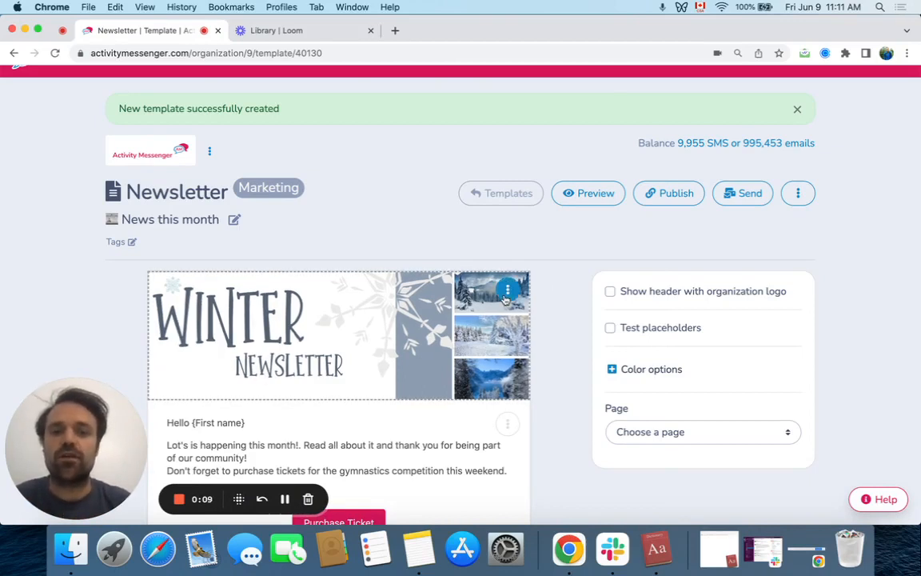
Send the Winter Newsletter header image block to the built-in Canva editor.
left_click(505, 288)
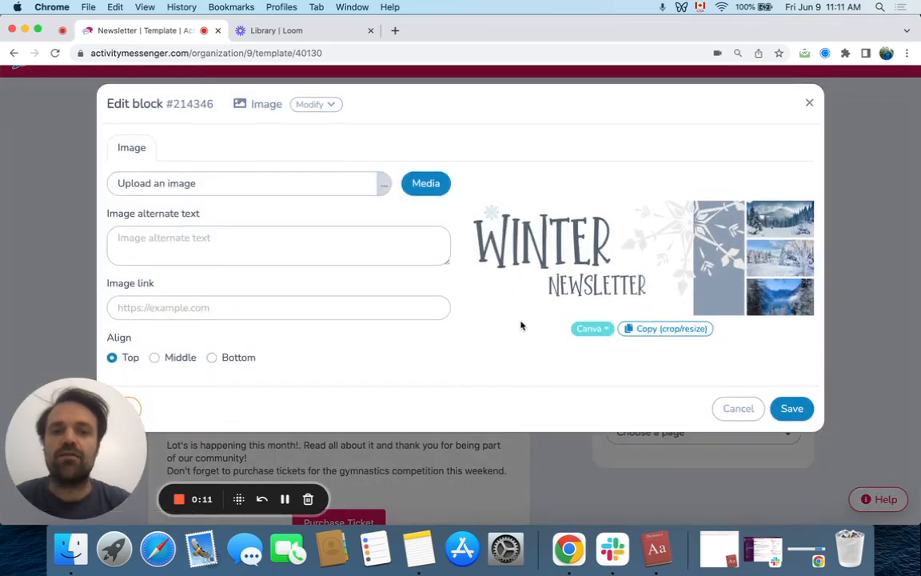
left_click(588, 328)
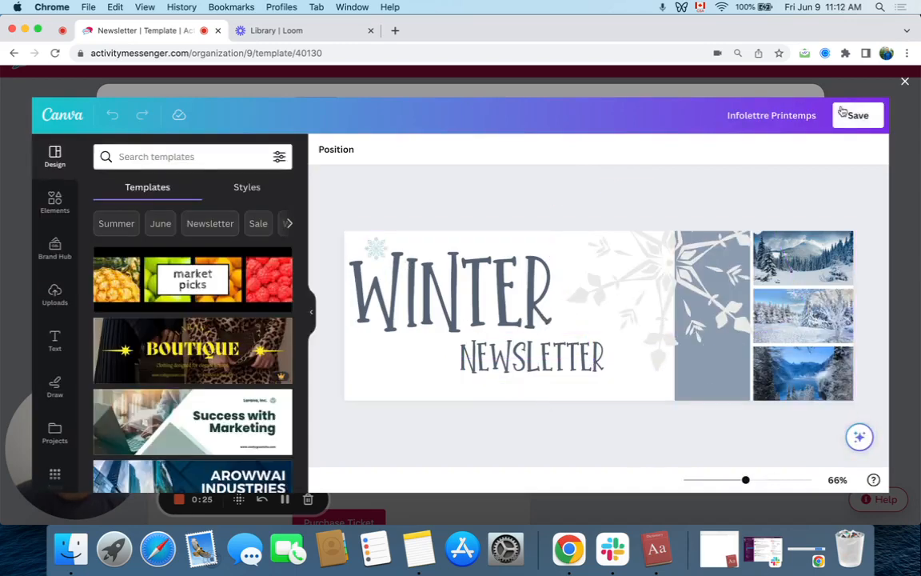
Save the edited Winter Newsletter header design back into the newsletter template.
left_click(857, 115)
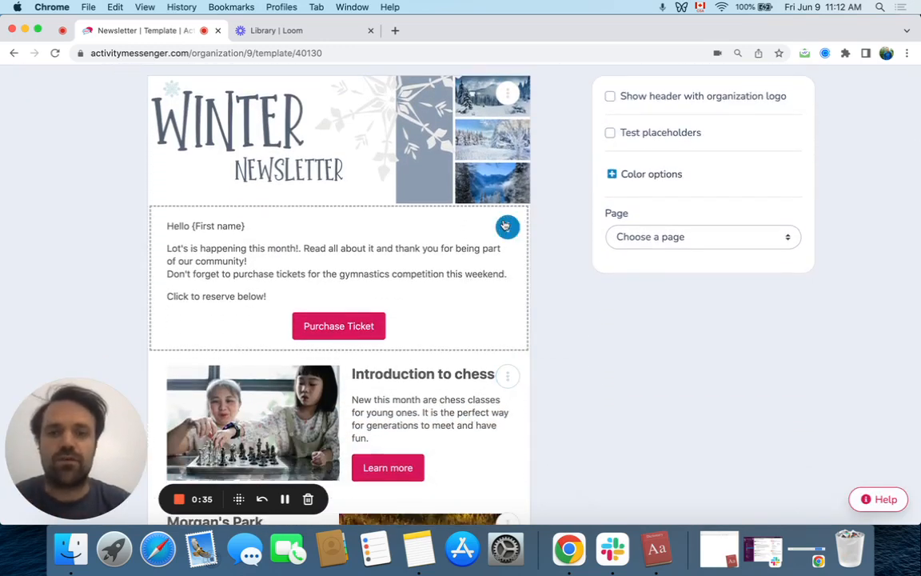
Replace the greeting text with the AI assistant's Improve Text version inviting readers to reserve their spot.
left_click(507, 227)
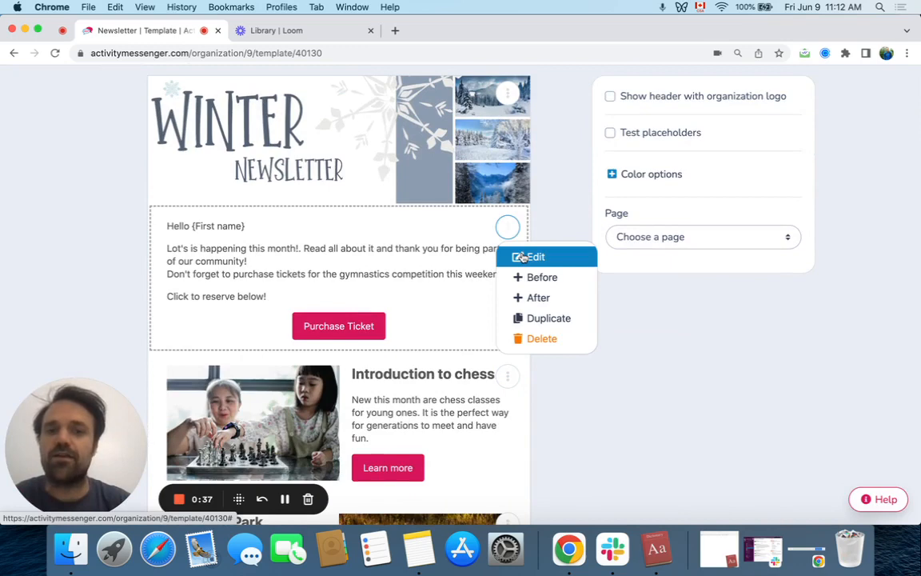
left_click(534, 256)
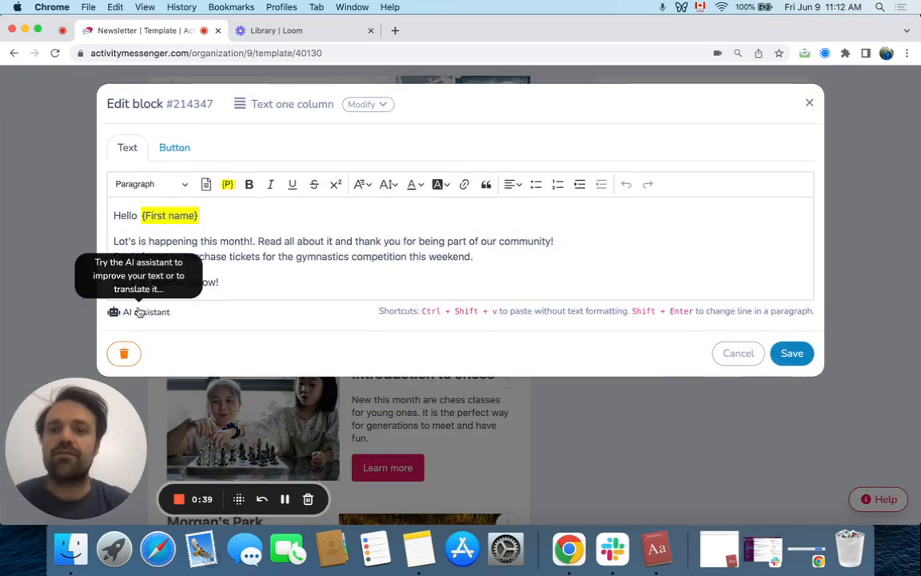
left_click(144, 311)
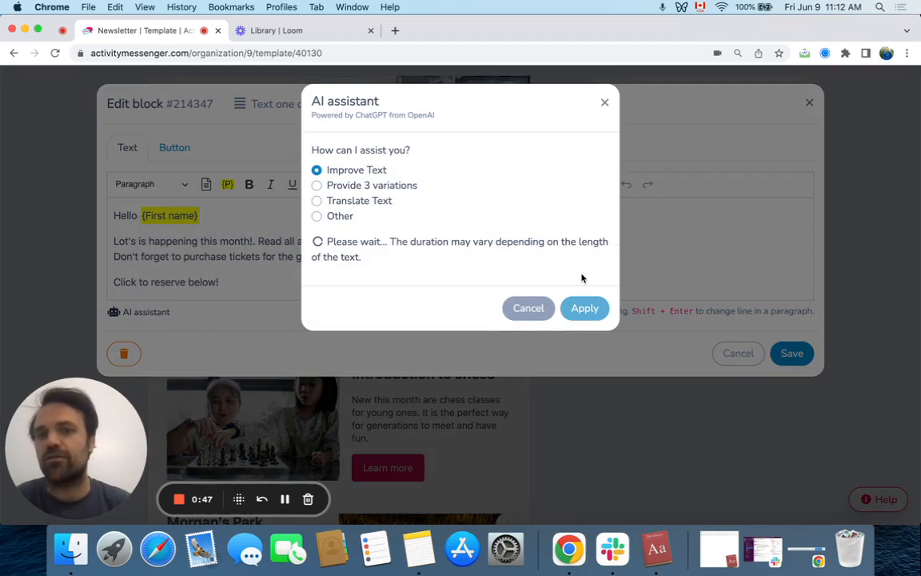
left_click(585, 307)
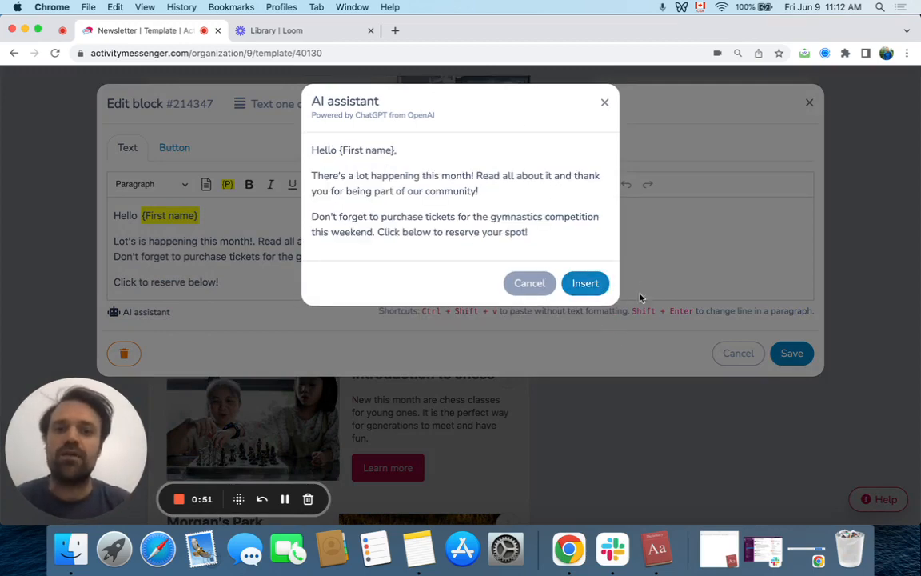
left_click(586, 283)
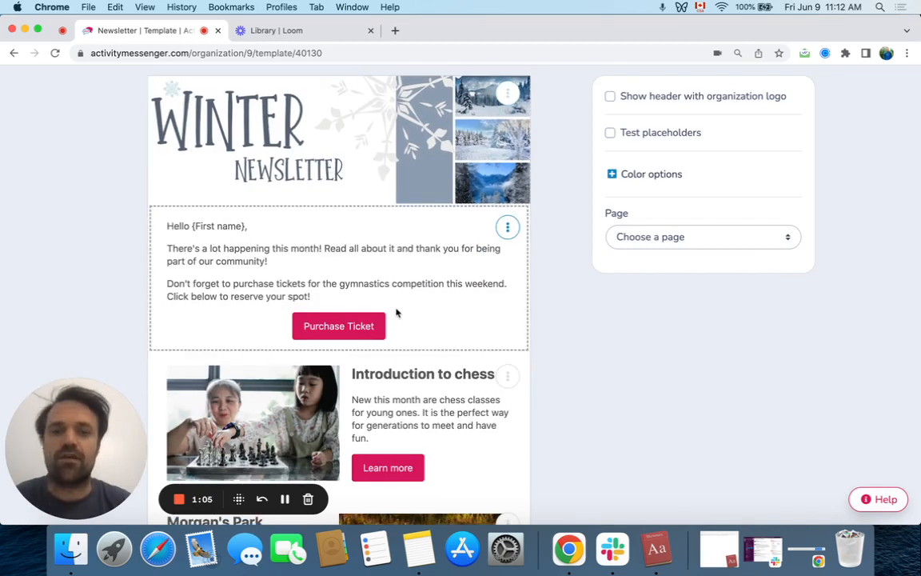
scroll("down", 3)
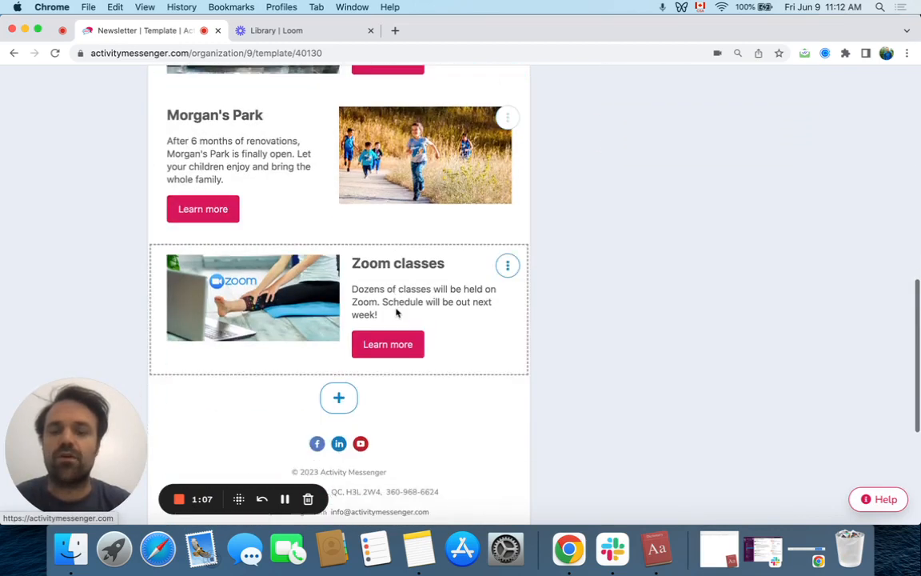
left_click(339, 396)
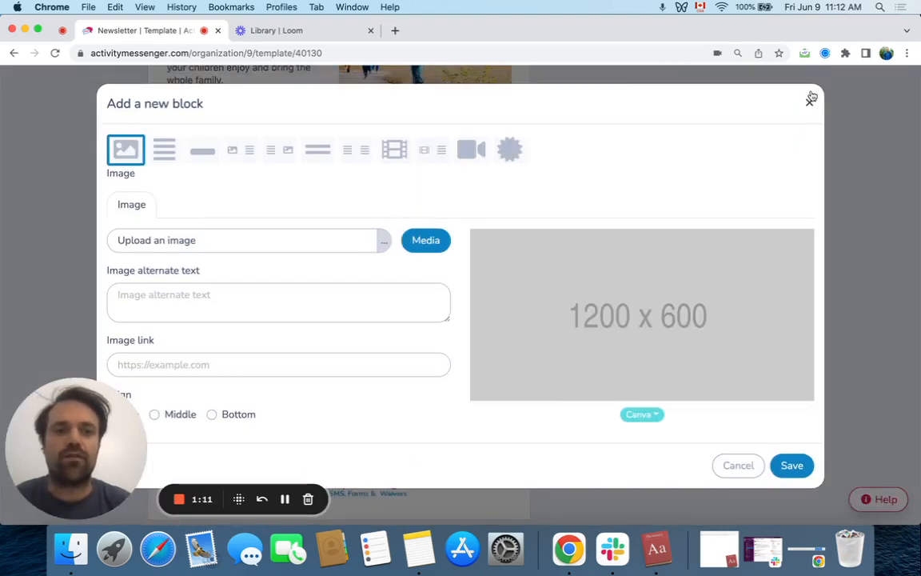
left_click(812, 99)
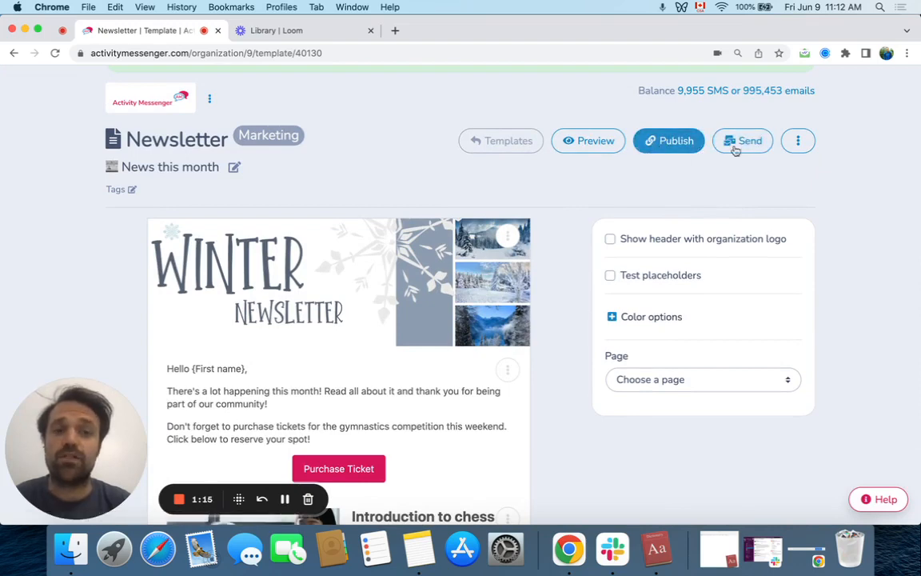
Start a new email message from the Newsletter template, subject 'News this month'.
left_click(742, 141)
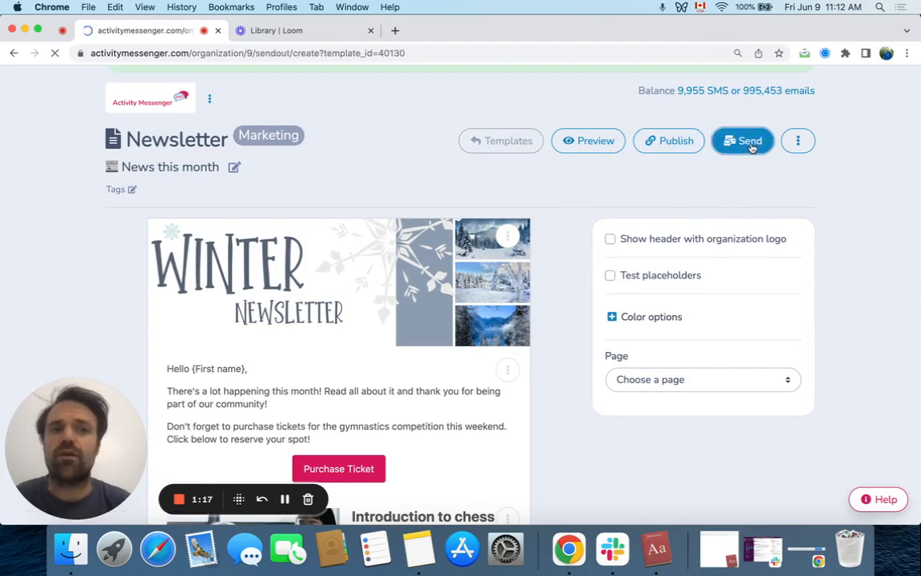
left_click(742, 141)
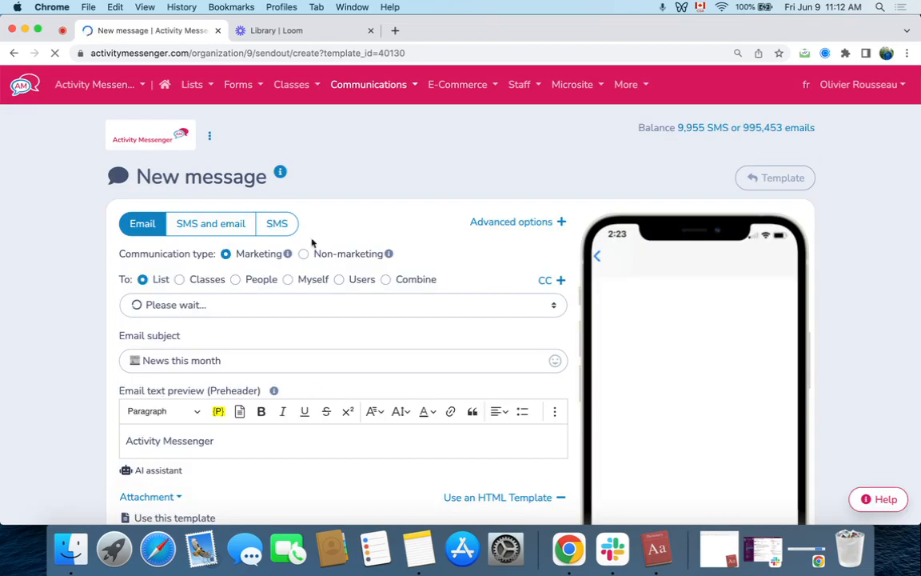
scroll("down", 3)
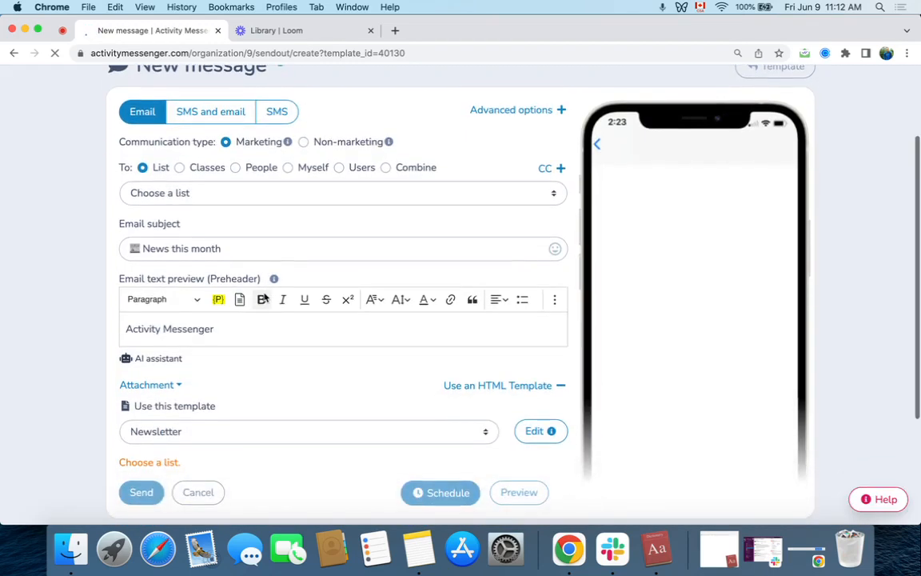